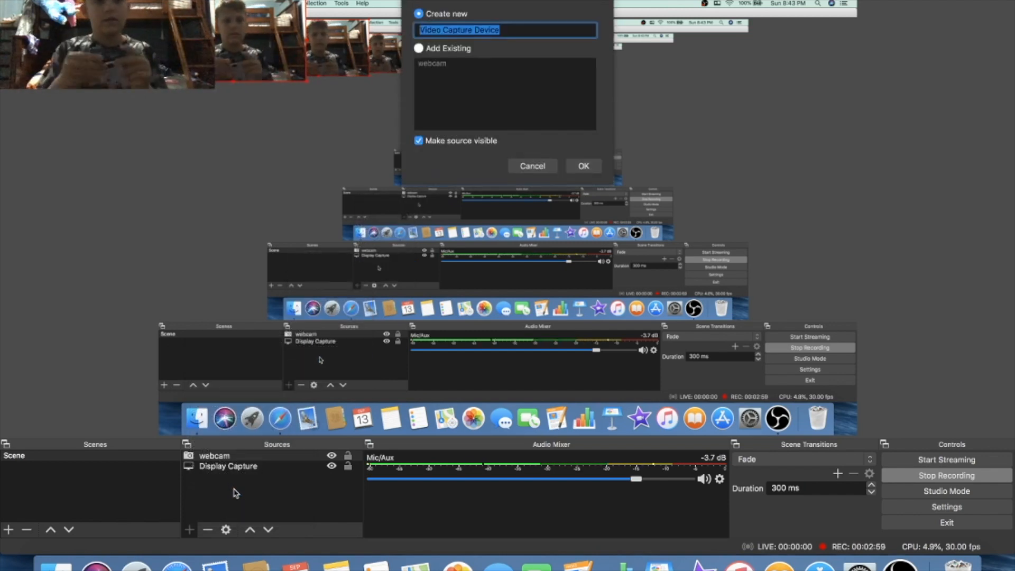
pyautogui.moveTo(129, 349)
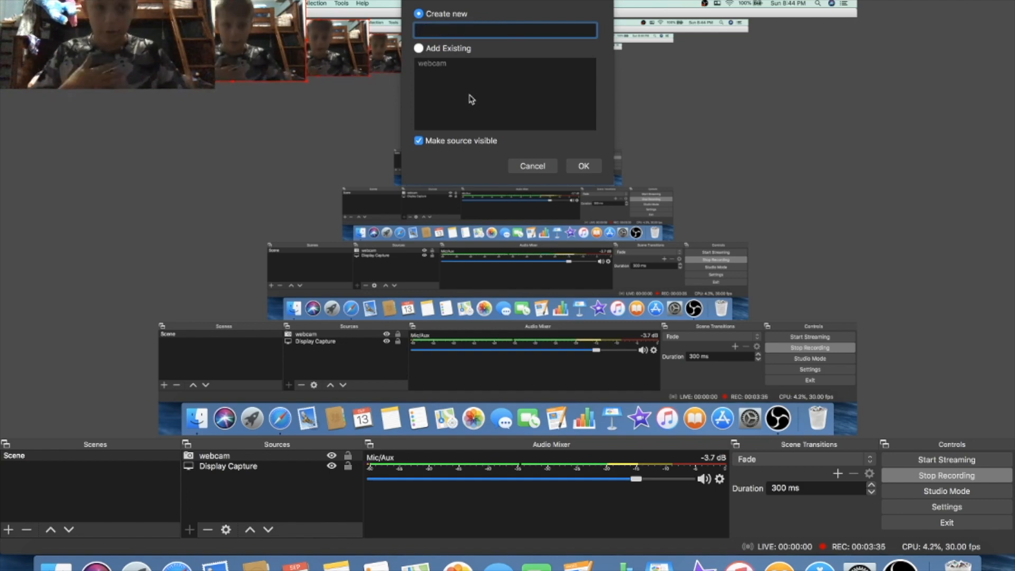
# Name the new video capture source 'Switch' and add it with its default properties.
pyautogui.write('S')
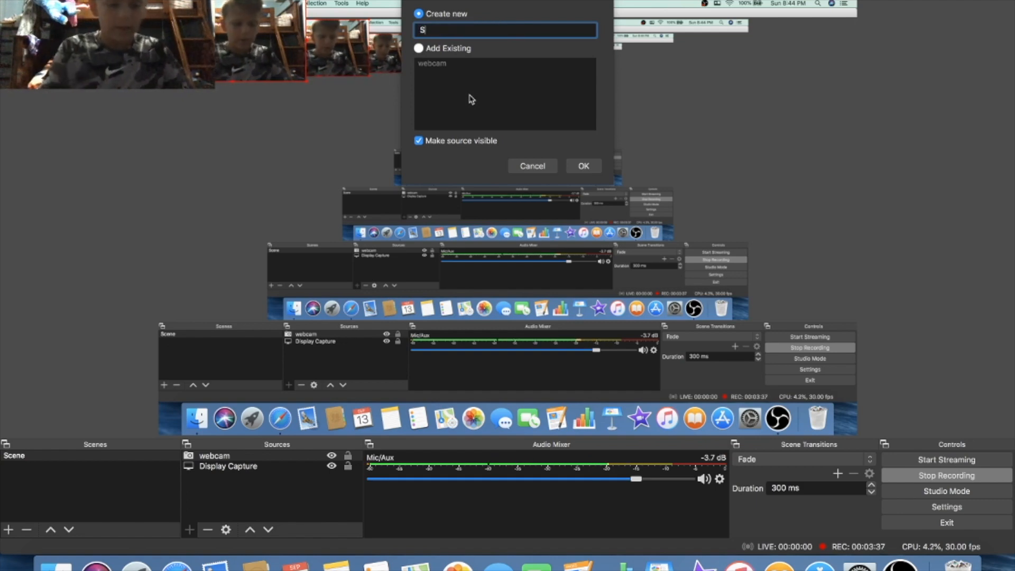
pyautogui.write('witch')
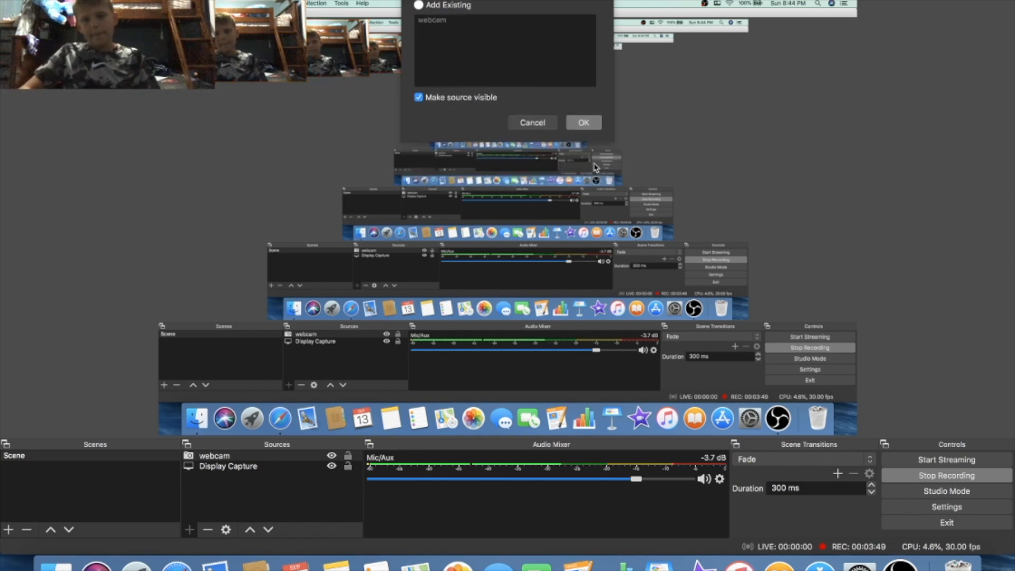
pyautogui.click(584, 122)
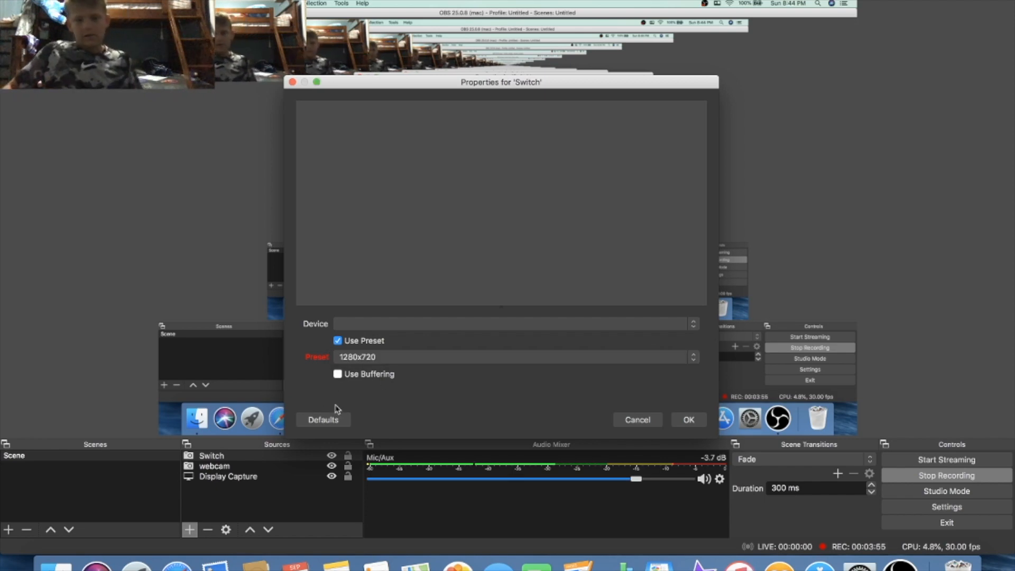
pyautogui.click(512, 324)
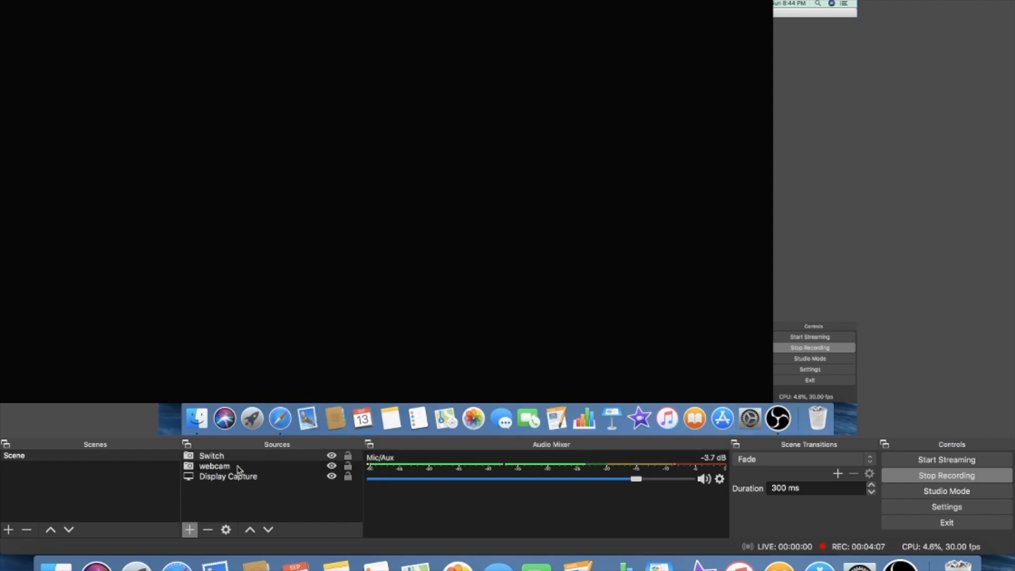
# Leave OBS for the browser, landing on the GANA HDMI switch Amazon listing.
pyautogui.click(214, 466)
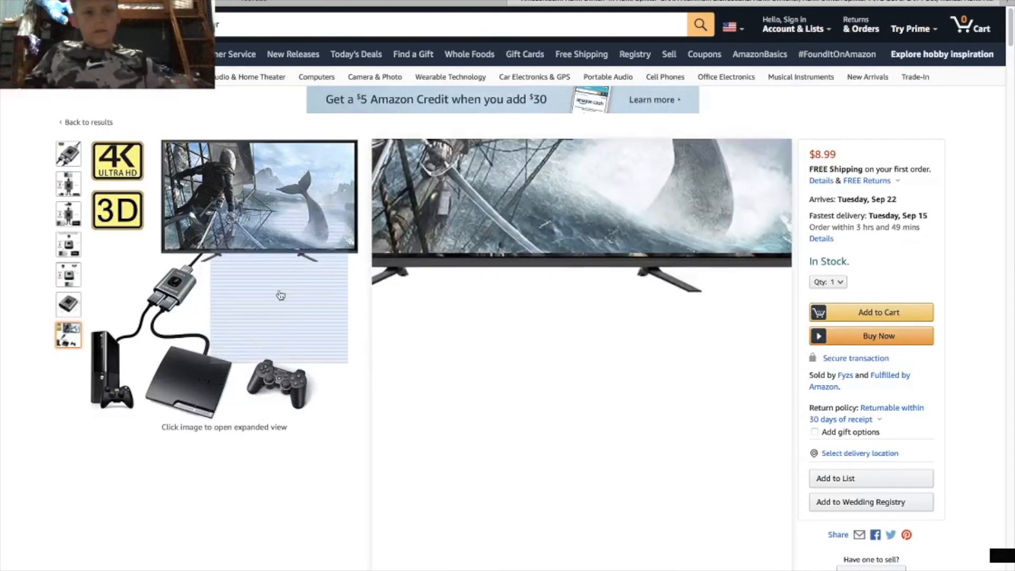
# View the GANA switch's photos (dimensions, input/output diagram), then go back to the splitter results.
pyautogui.click(67, 243)
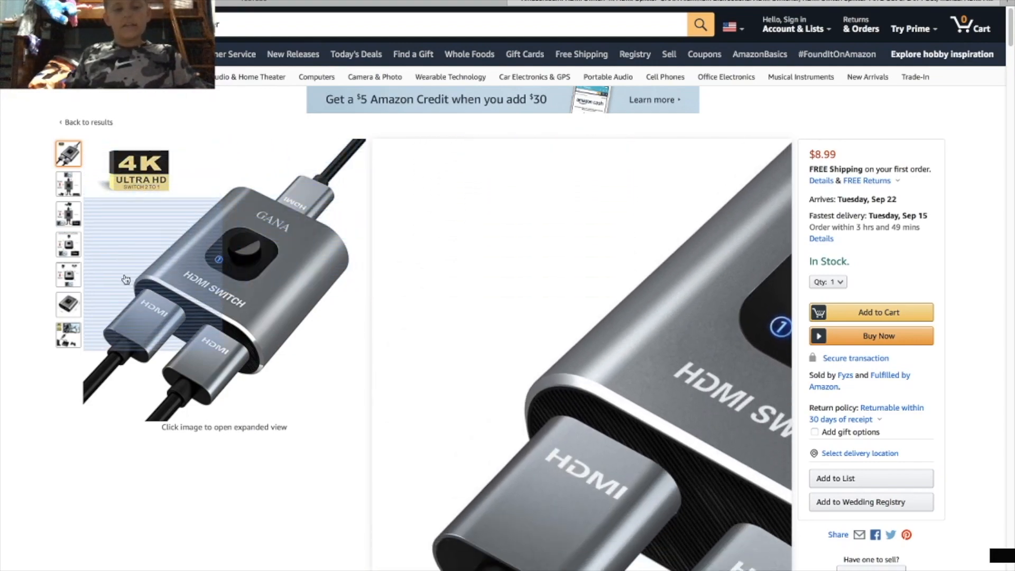
pyautogui.click(69, 304)
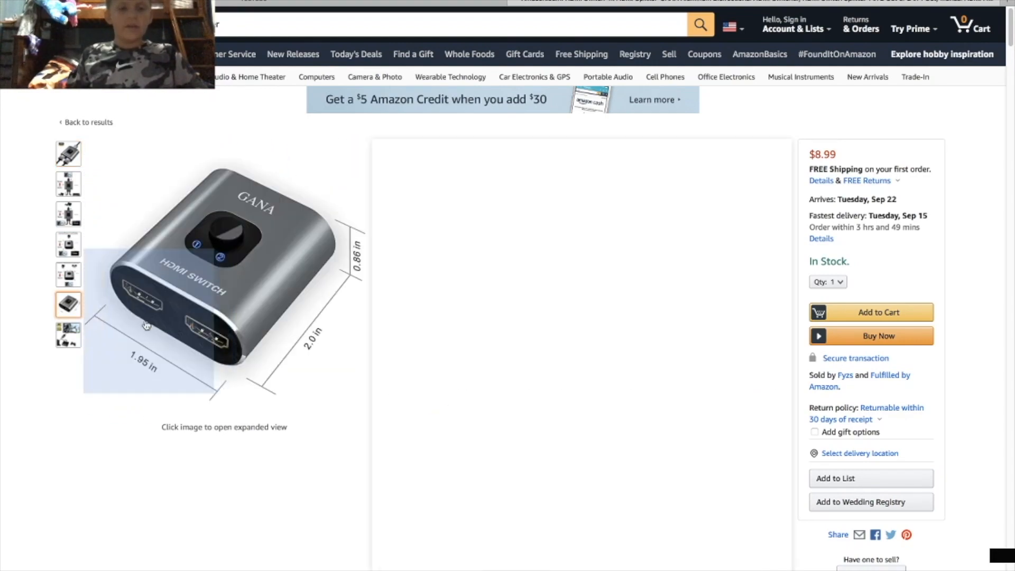
pyautogui.click(68, 152)
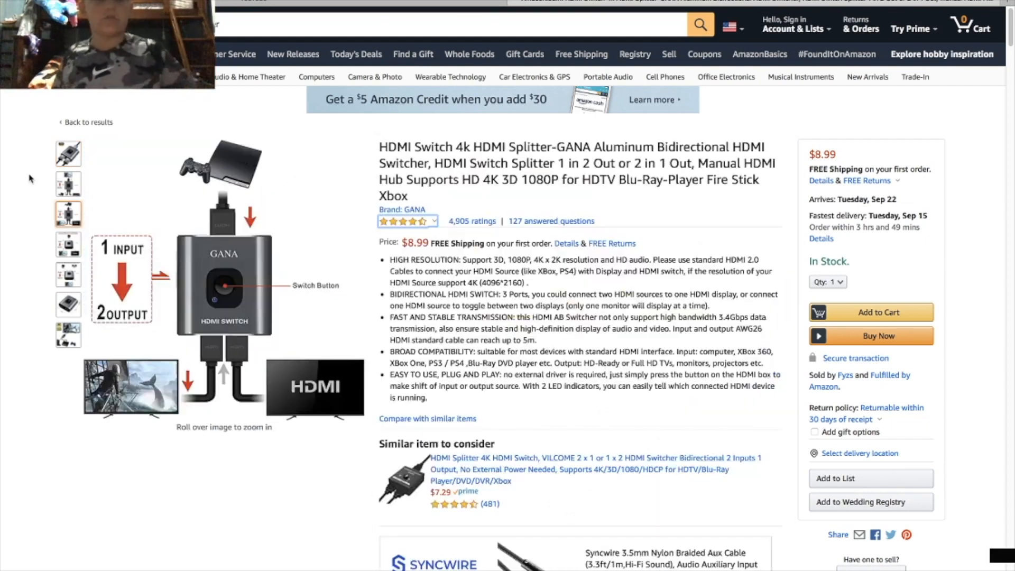
pyautogui.click(67, 184)
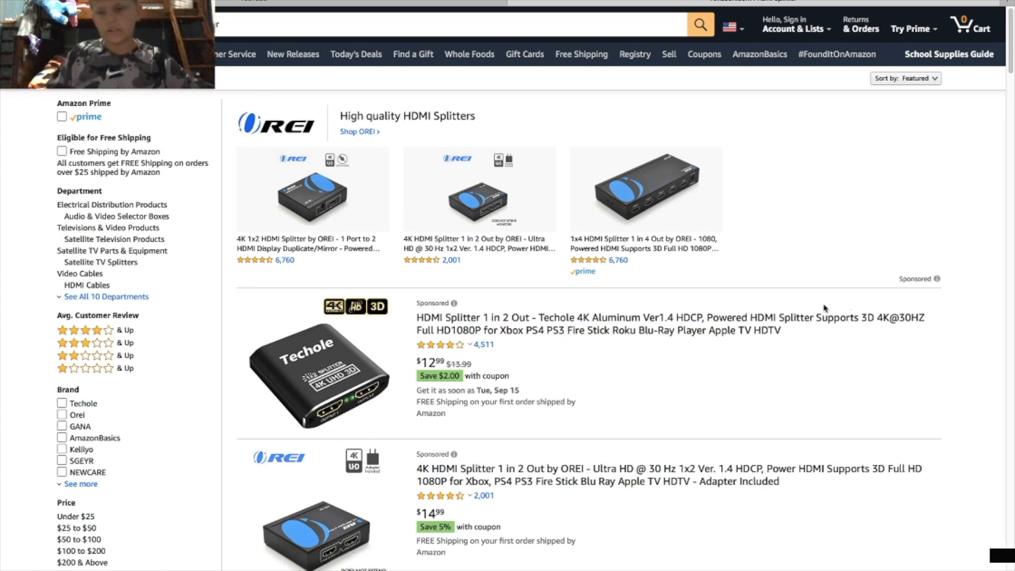
pyautogui.moveTo(645, 222)
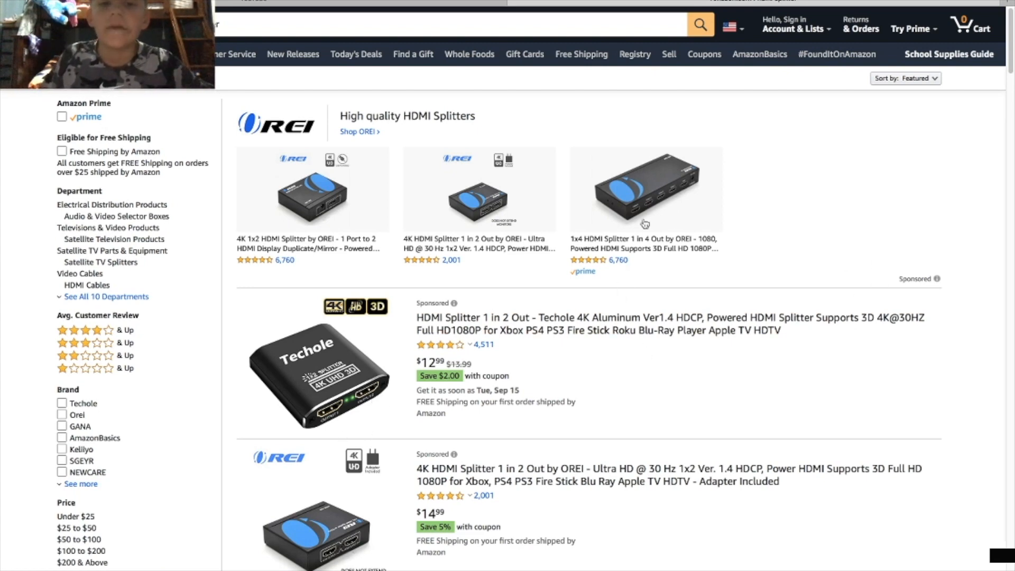
pyautogui.moveTo(639, 212)
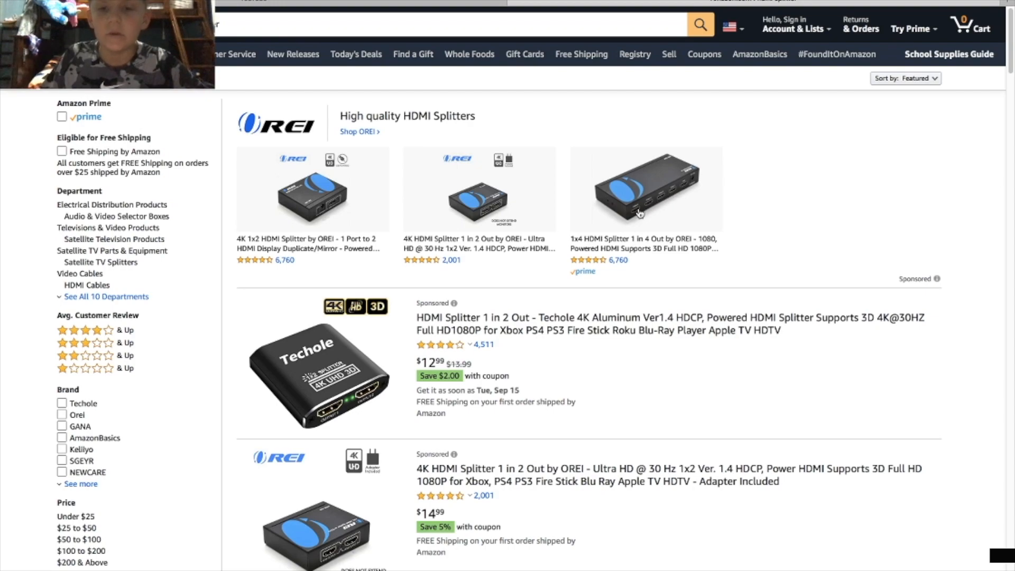
# Scroll through the HDMI splitter listings such as the Techole and OREI models.
pyautogui.scroll(-3)
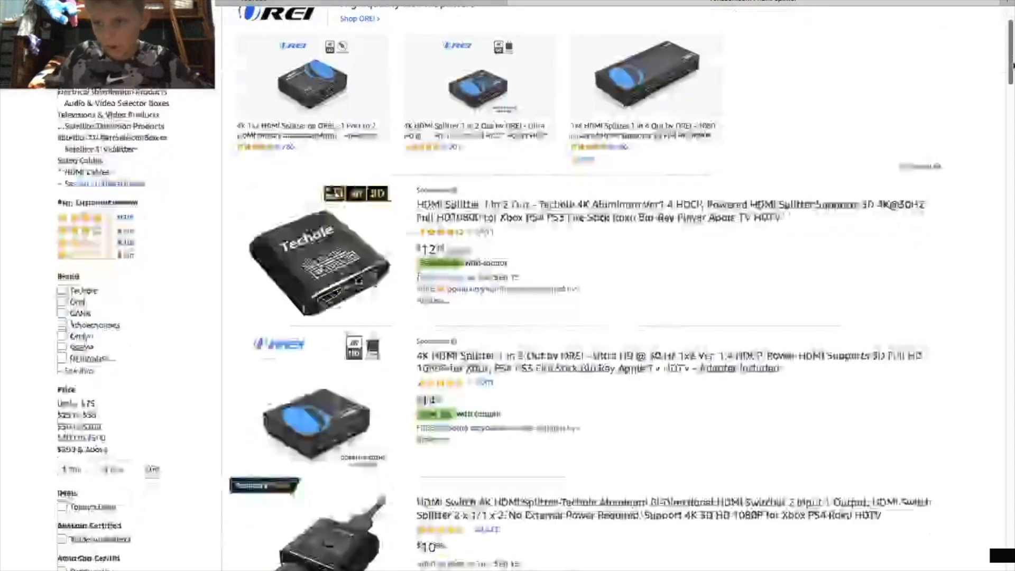
pyautogui.scroll(-3)
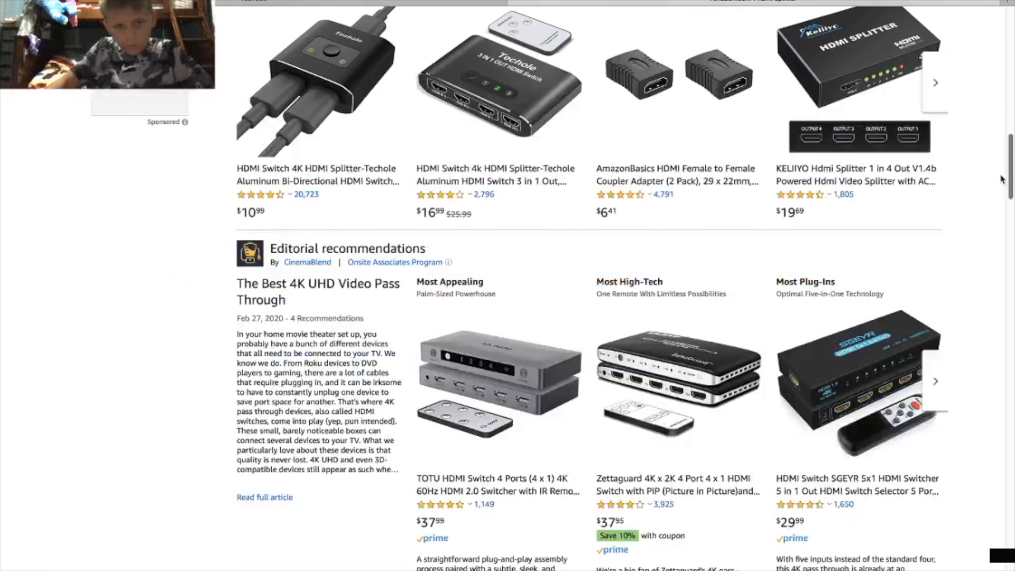
pyautogui.scroll(-3)
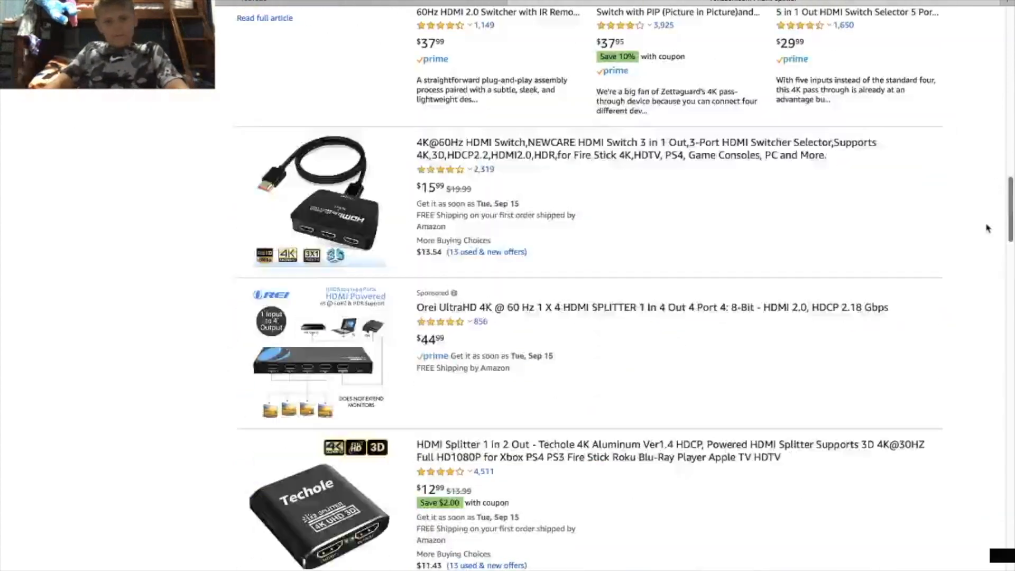
pyautogui.scroll(-3)
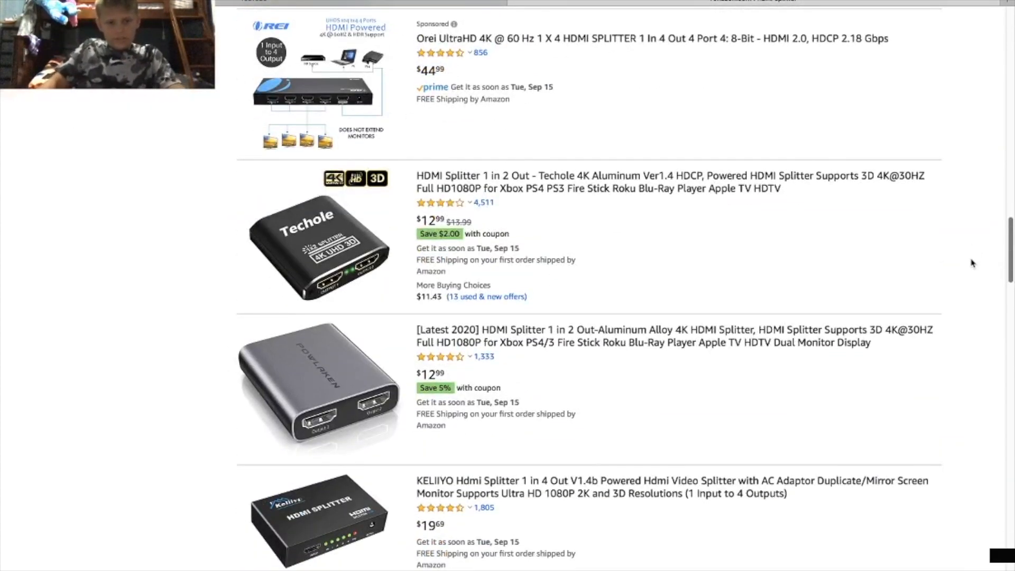
pyautogui.scroll(-3)
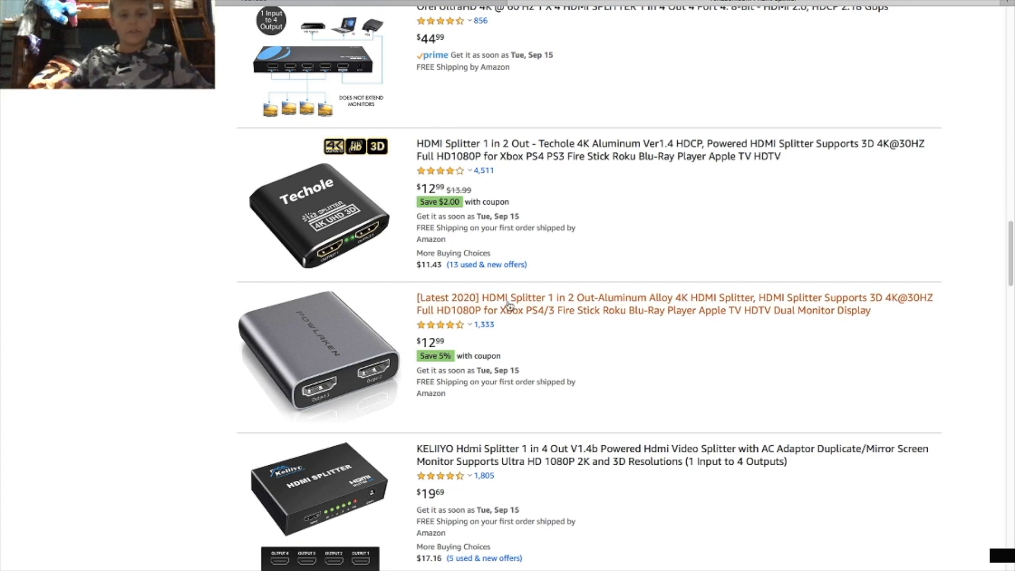
pyautogui.moveTo(472, 326)
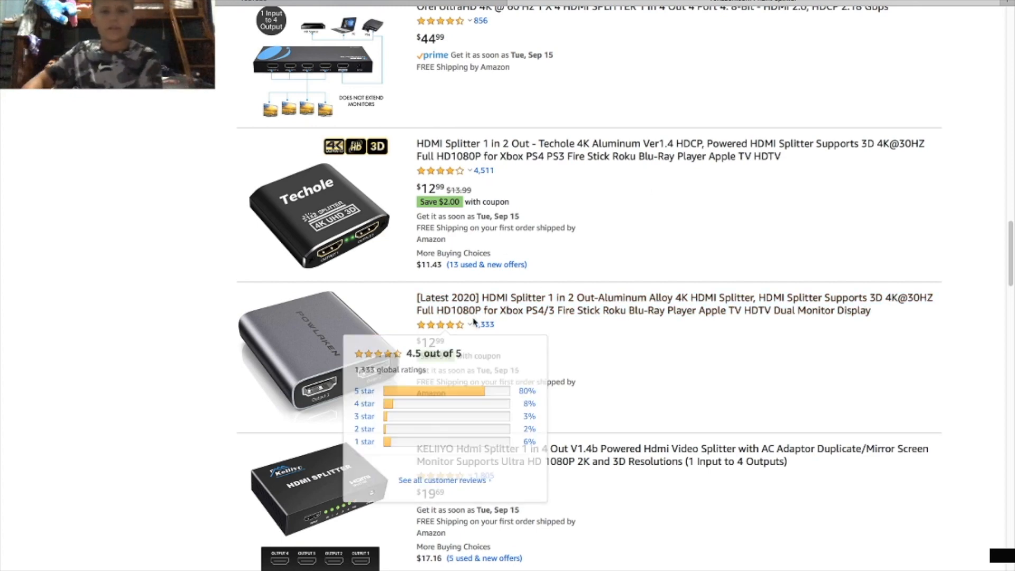
pyautogui.moveTo(478, 319)
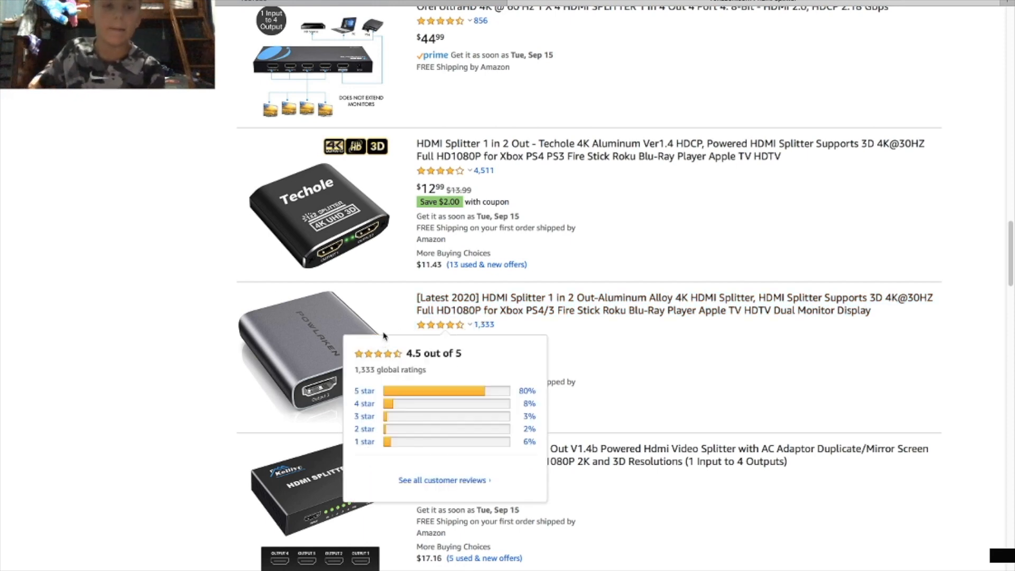
pyautogui.moveTo(927, 298)
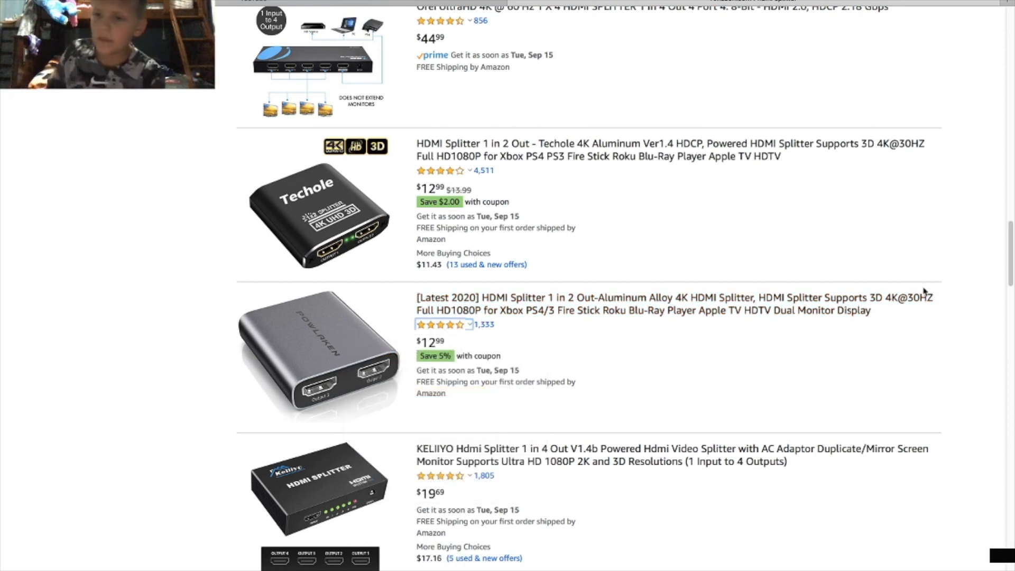
pyautogui.moveTo(818, 255)
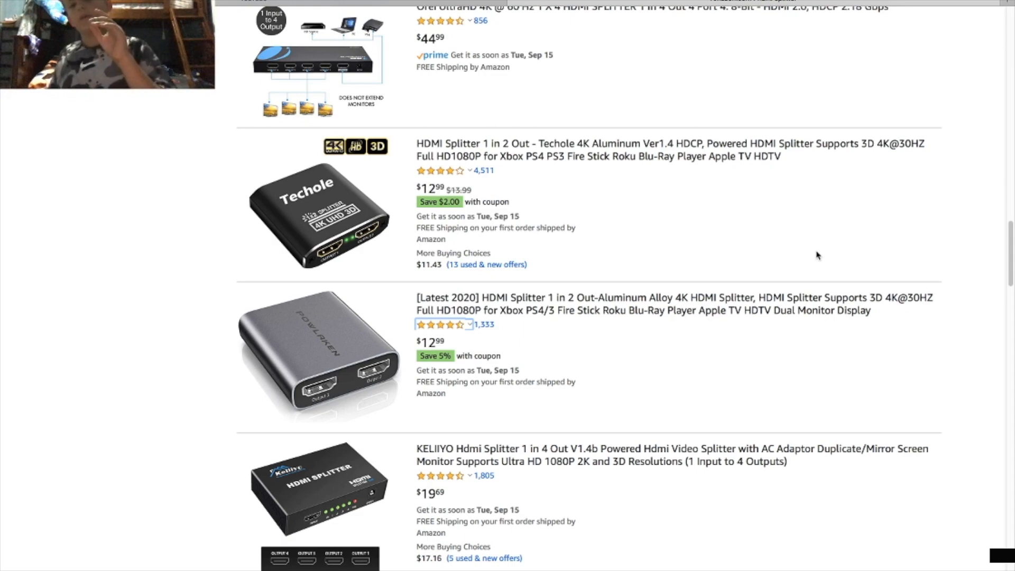
pyautogui.scroll(3)
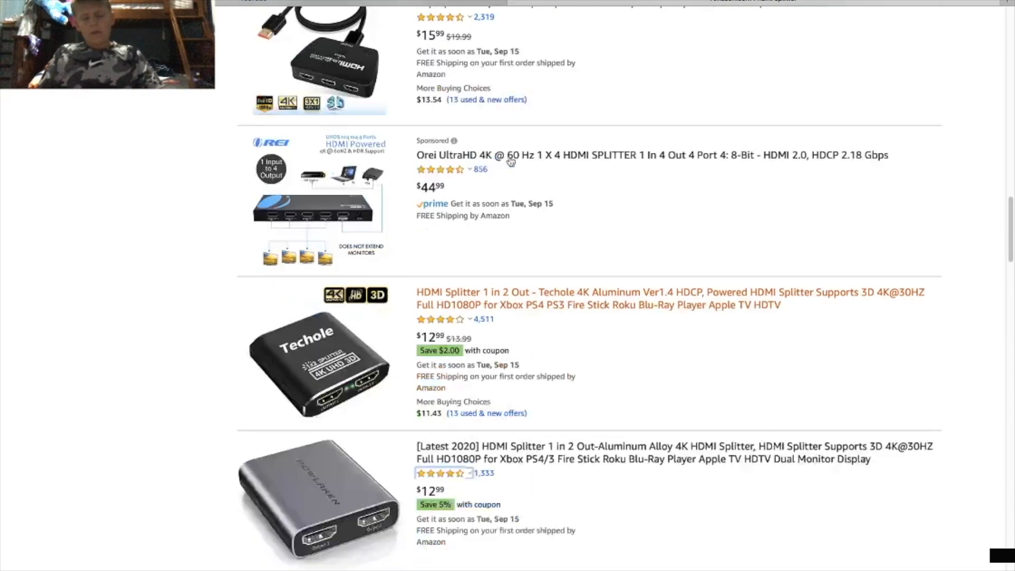
pyautogui.scroll(-3)
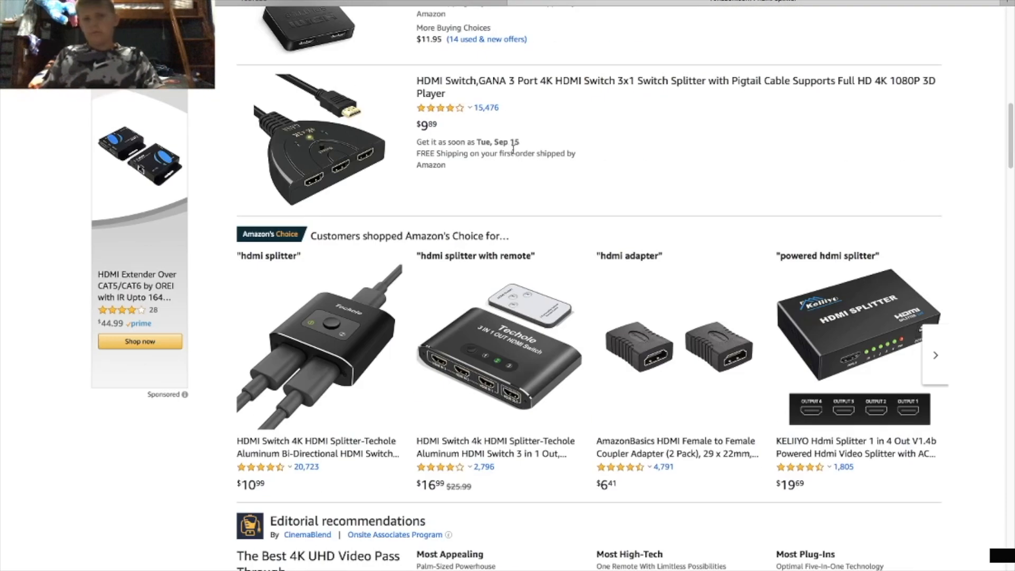
pyautogui.scroll(-3)
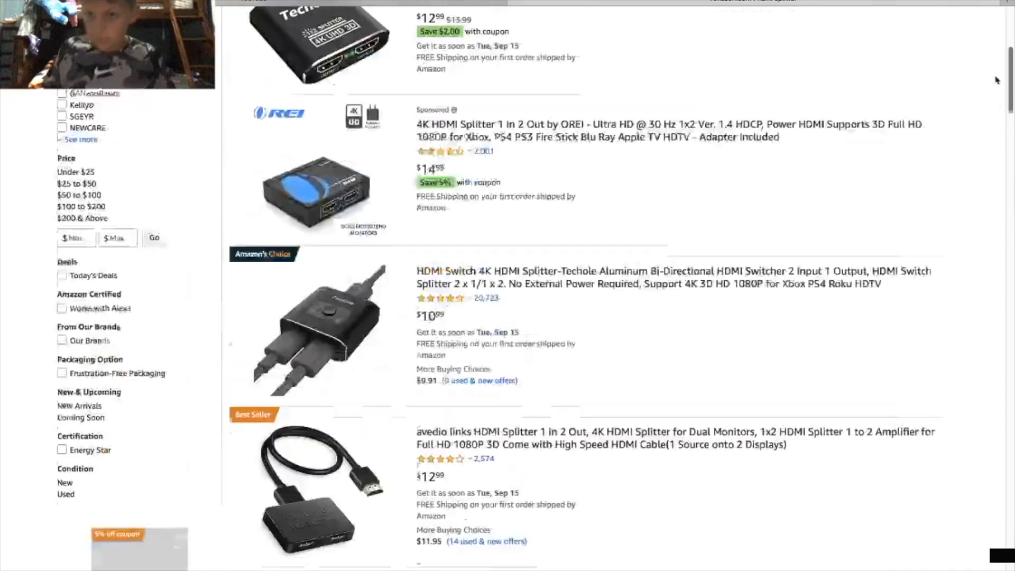
pyautogui.scroll(3)
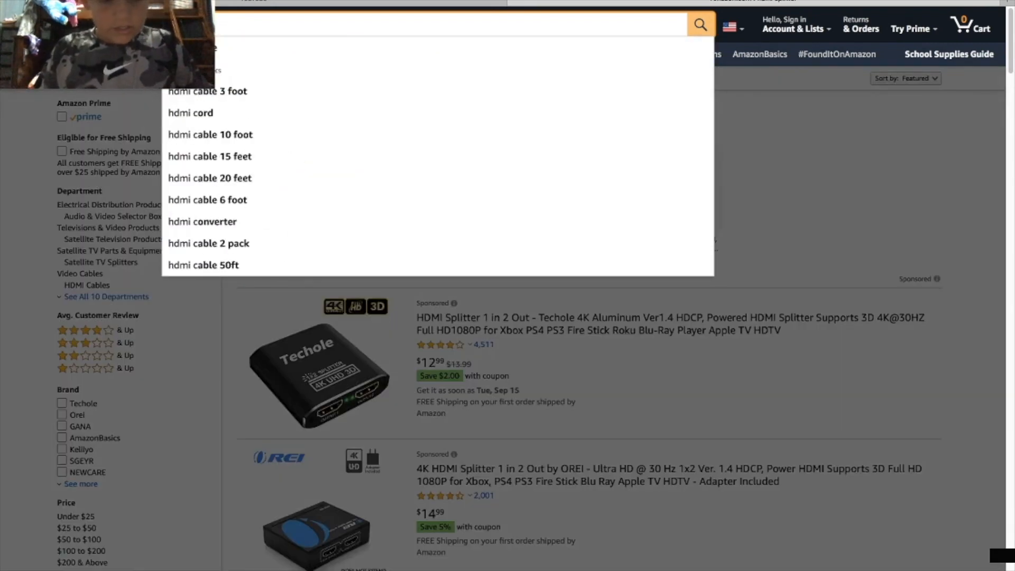
# Search Amazon for 'hdmi capture device' and browse the first capture card results.
pyautogui.write('capture')
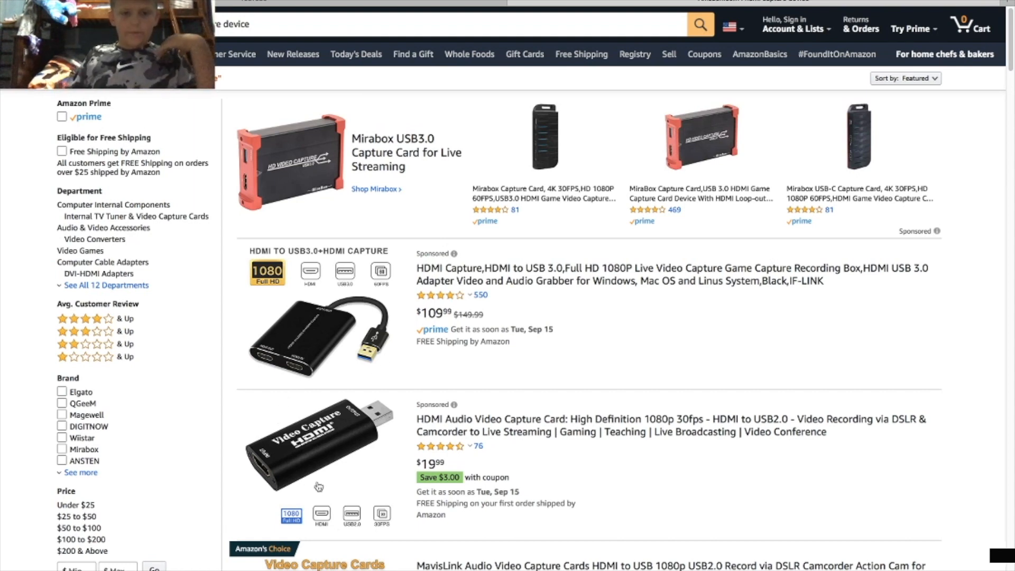
pyautogui.scroll(-3)
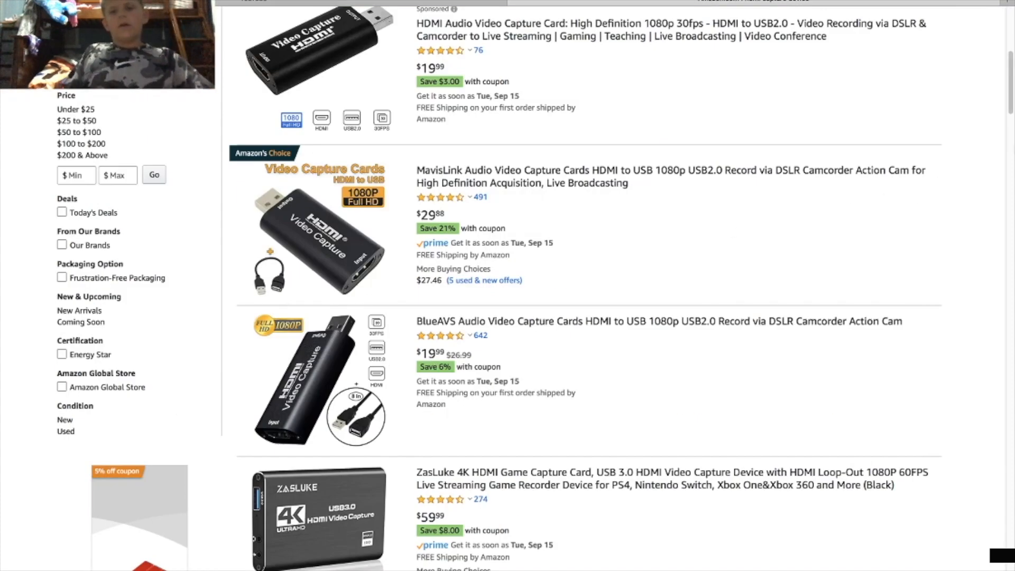
pyautogui.scroll(-3)
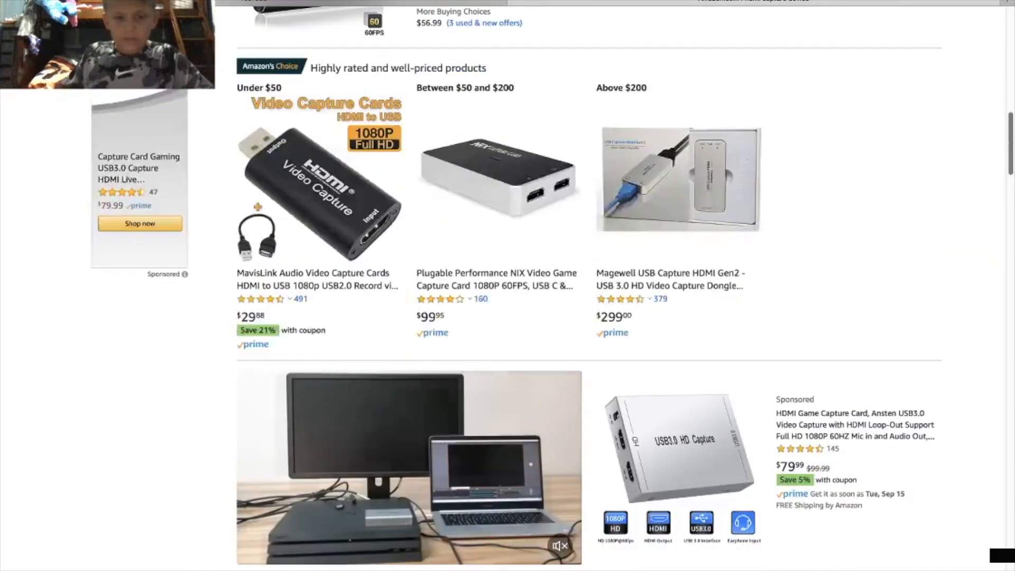
pyautogui.scroll(-3)
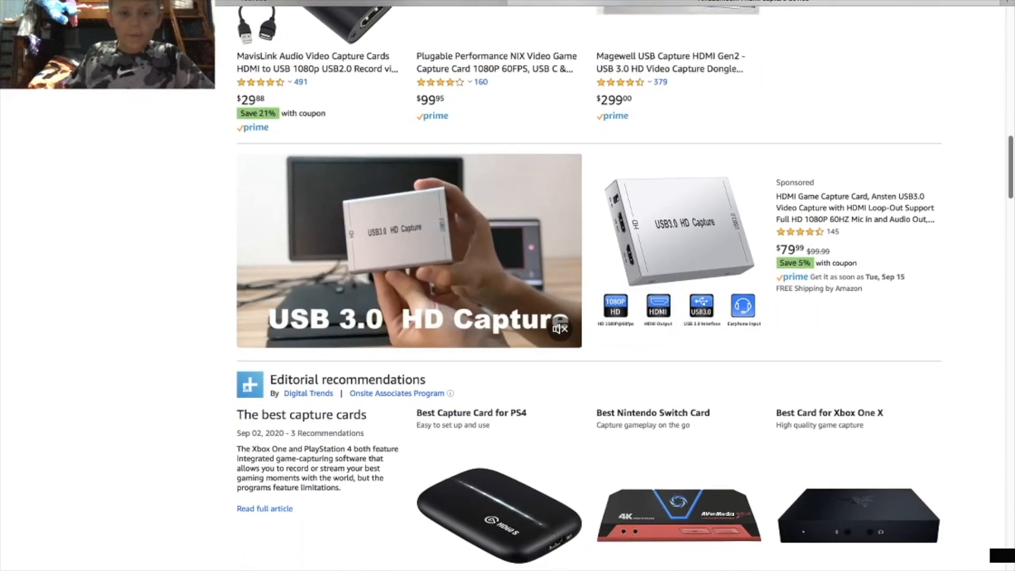
pyautogui.scroll(-3)
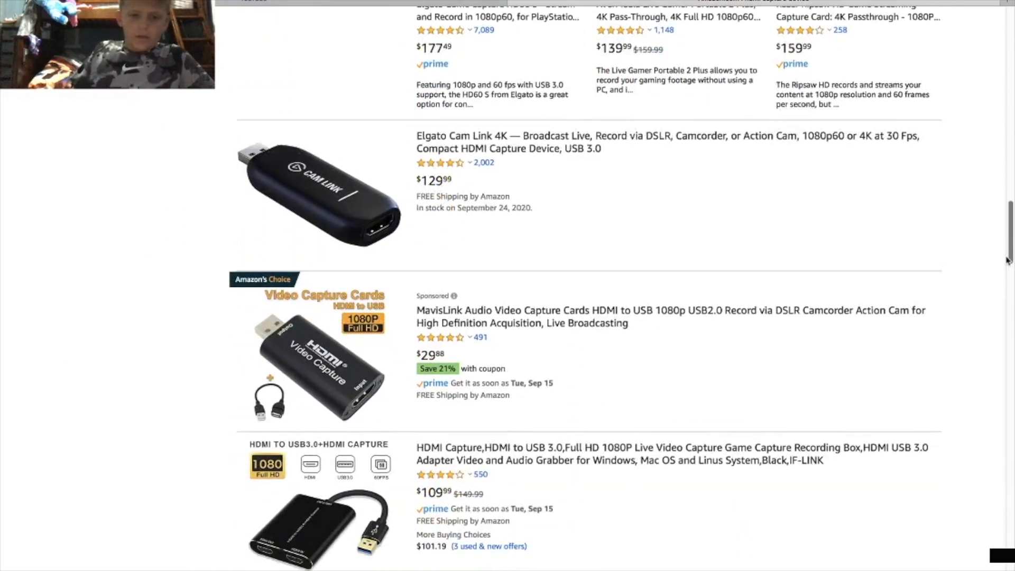
pyautogui.scroll(-3)
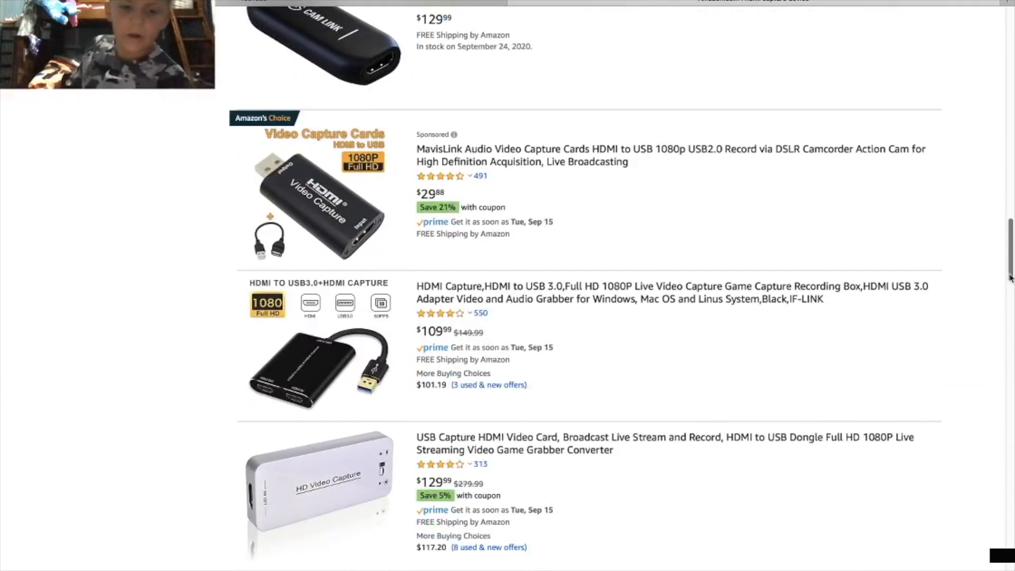
pyautogui.scroll(-3)
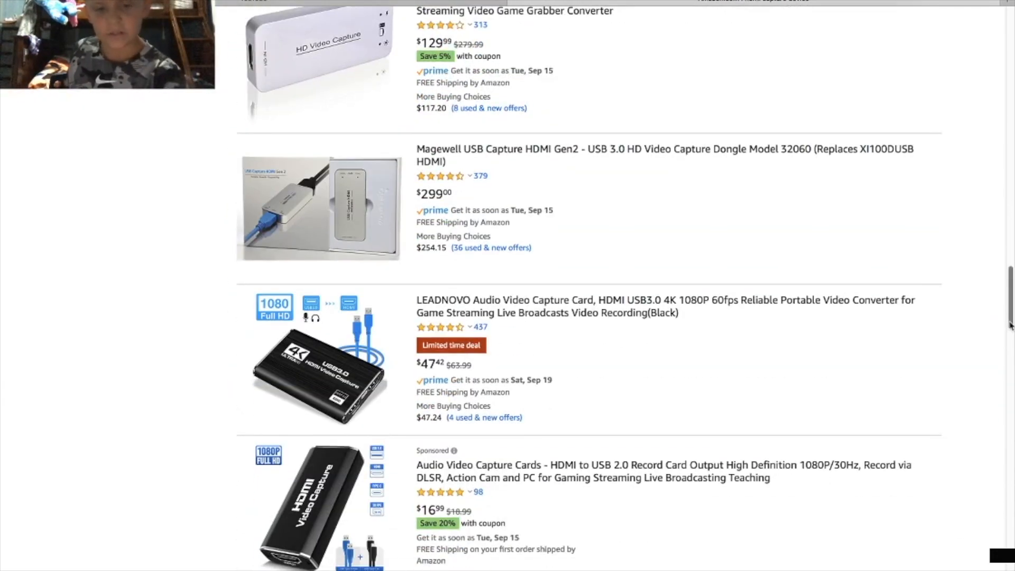
pyautogui.scroll(-3)
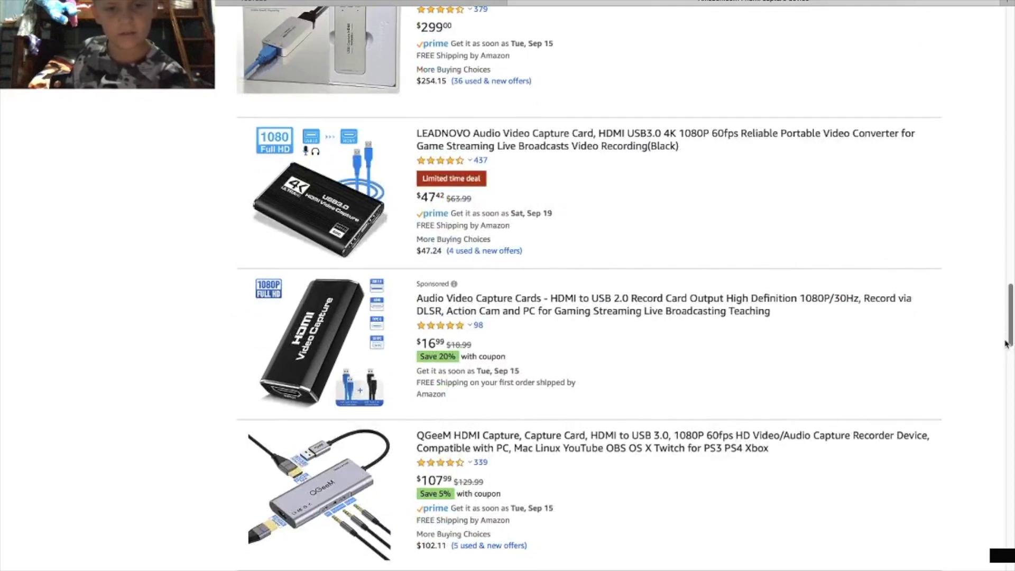
pyautogui.scroll(-3)
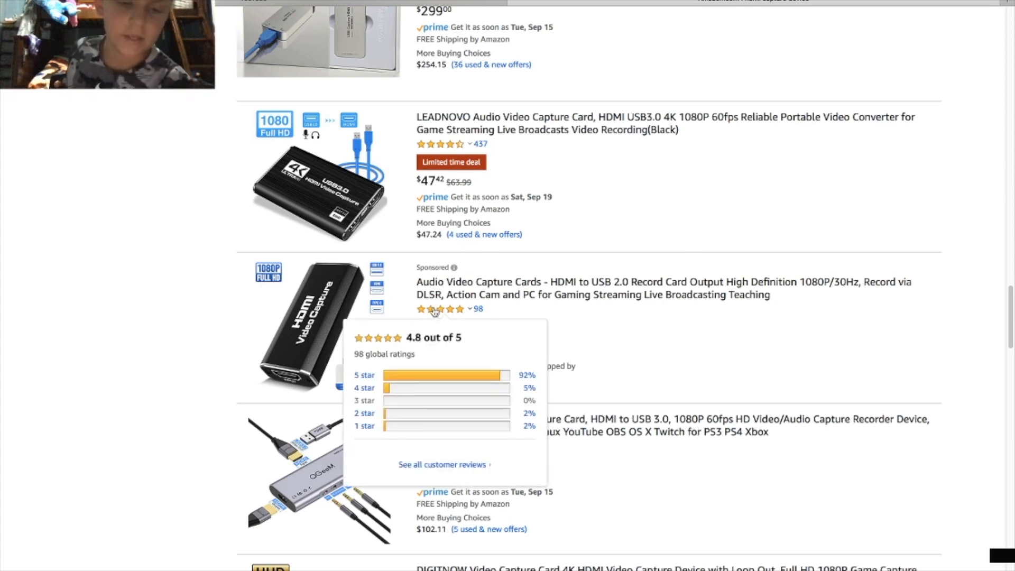
pyautogui.moveTo(74, 311)
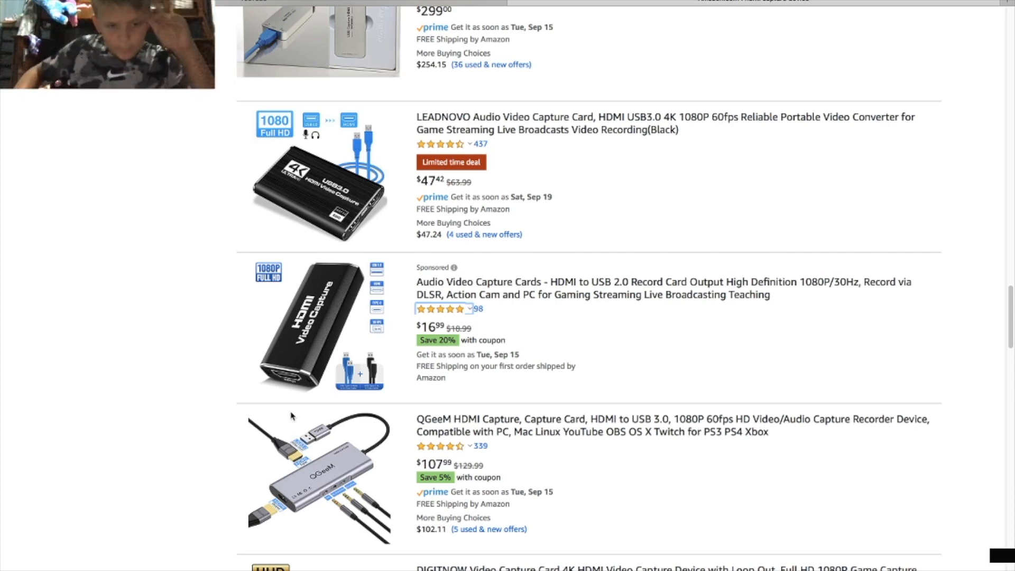
pyautogui.moveTo(947, 243)
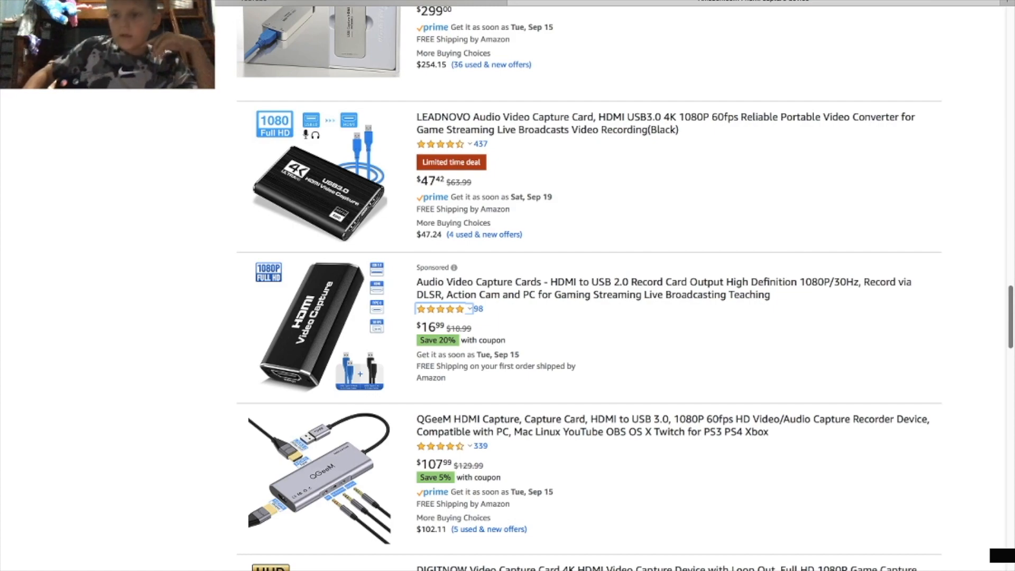
# Continue down the capture card listings toward the higher-priced options like the AJA U-TAP.
pyautogui.scroll(-3)
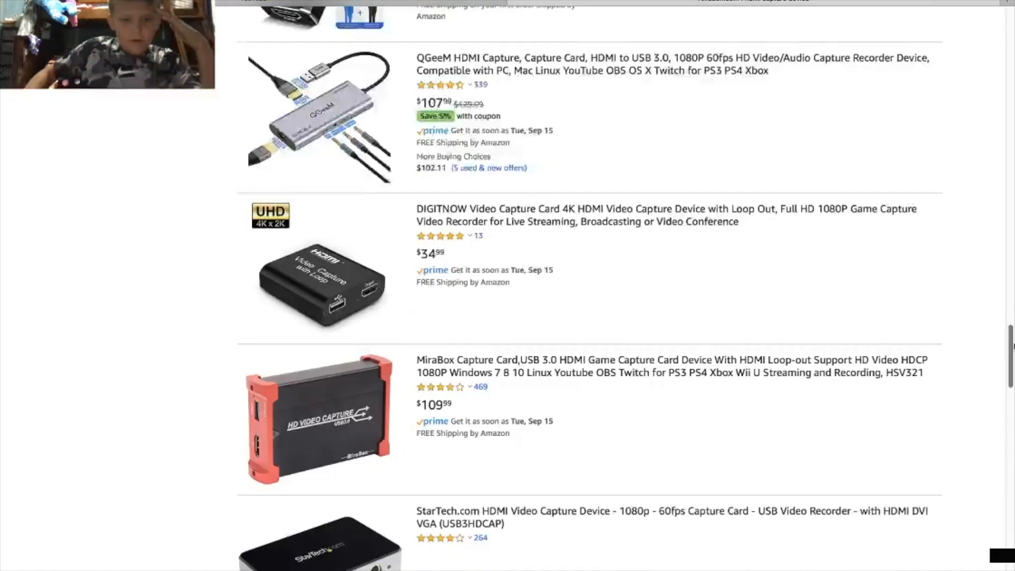
pyautogui.scroll(-3)
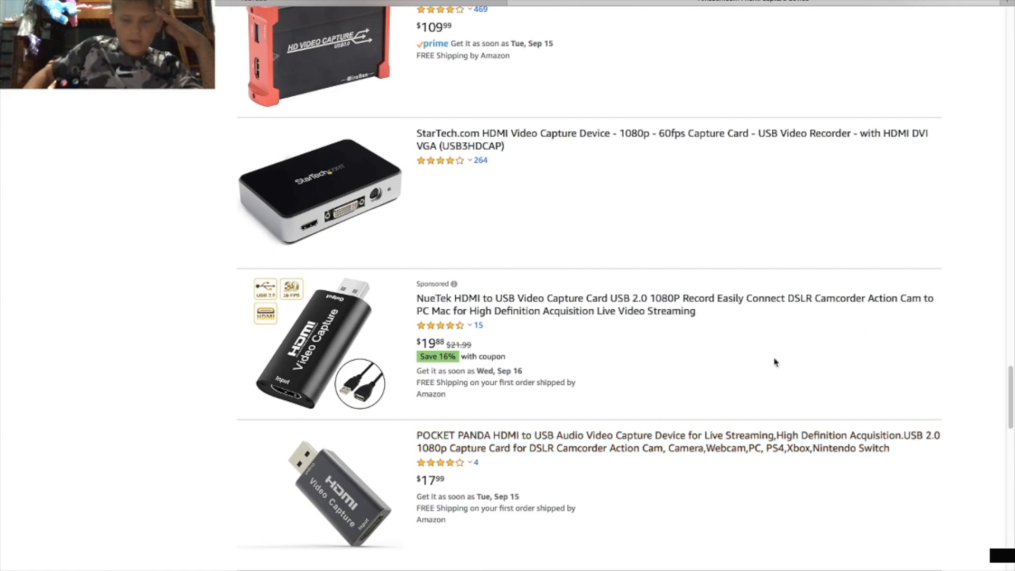
pyautogui.scroll(-3)
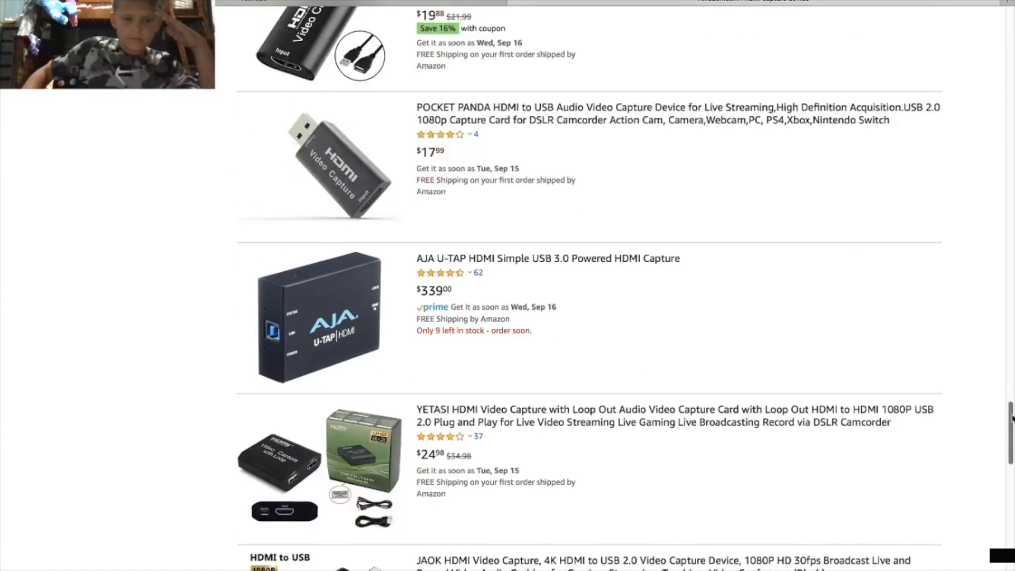
pyautogui.scroll(-3)
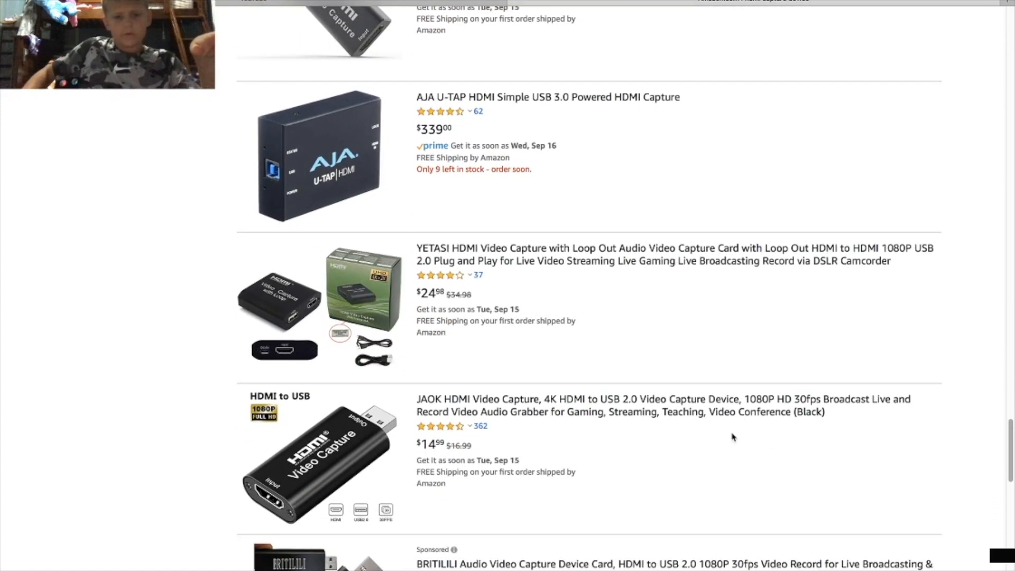